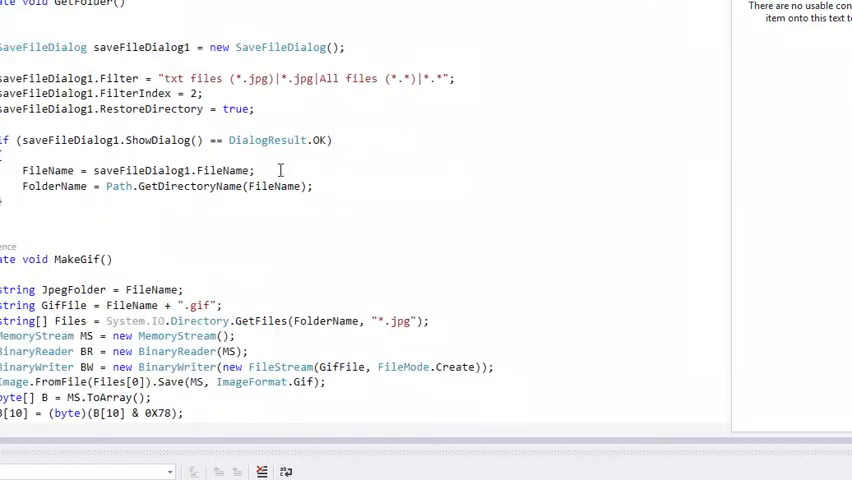
Push the live-feed zoom to its maximum for a close view of the bead.
scroll(down, 3)
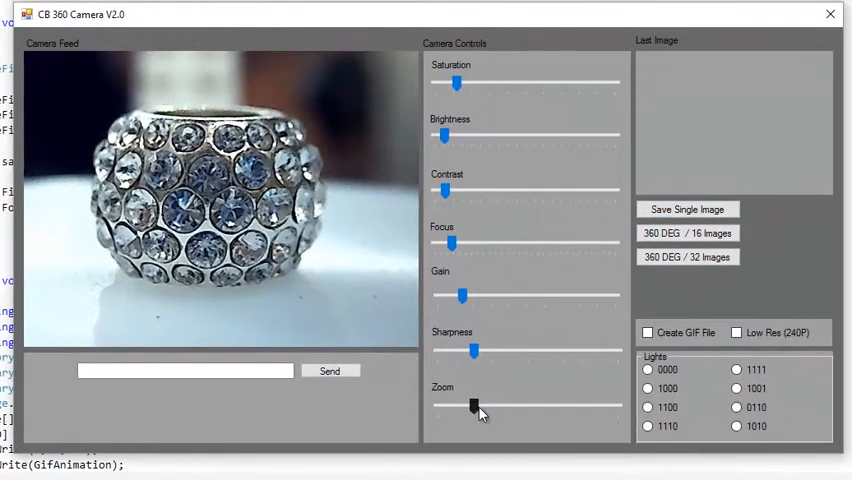
drag(472, 408, 510, 408)
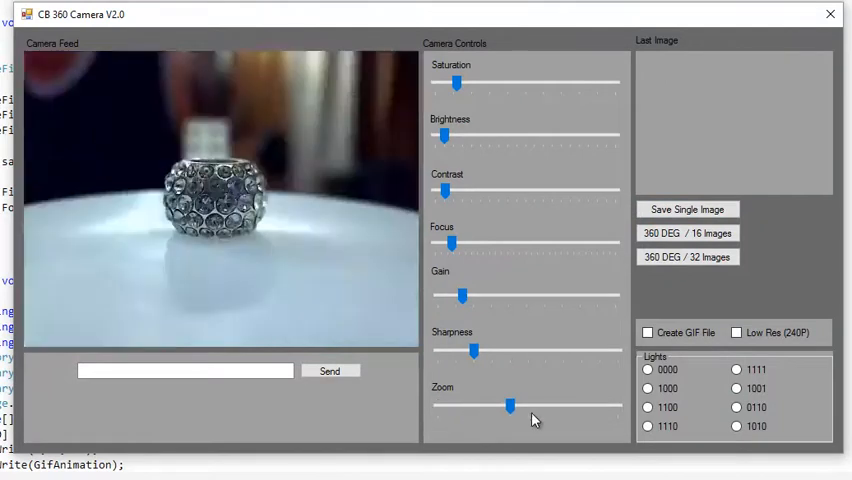
drag(510, 408, 544, 408)
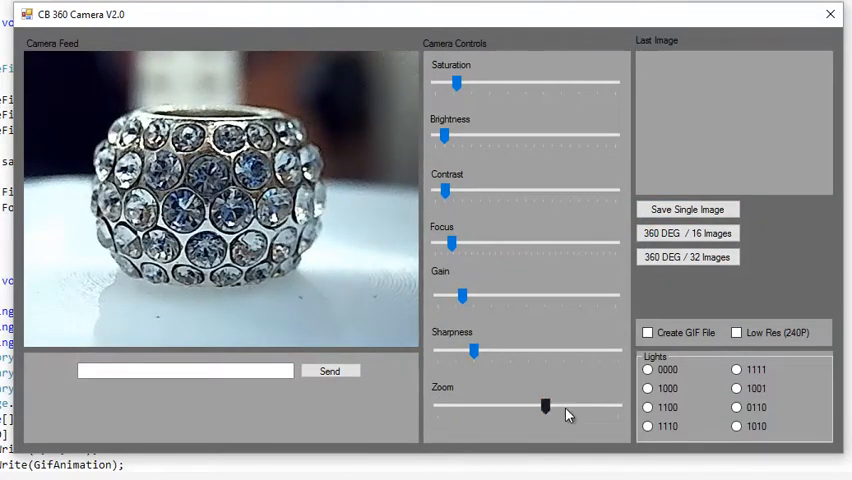
drag(544, 404, 616, 404)
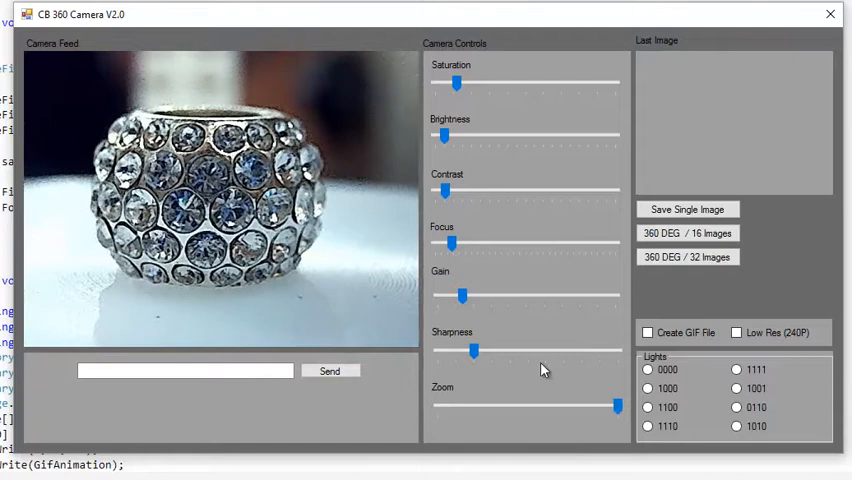
Raise gain, sharpness and brightness under Camera Controls for a crisper, brighter feed.
drag(460, 296, 532, 296)
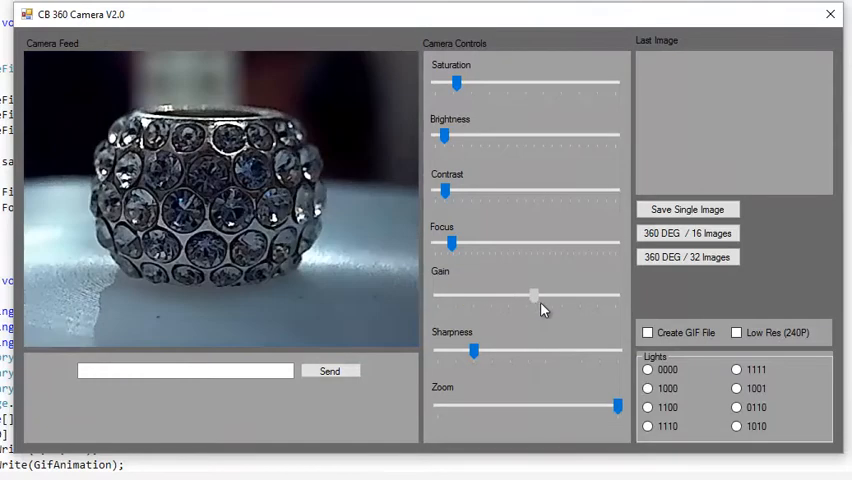
drag(536, 296, 580, 296)
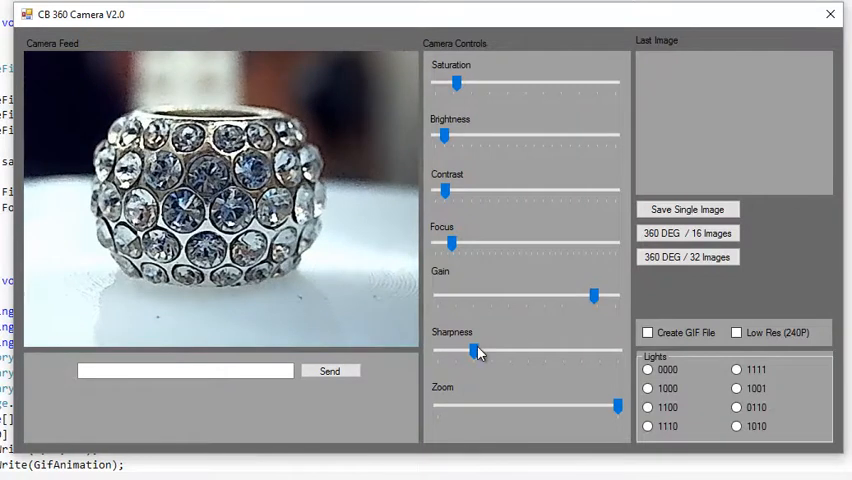
drag(472, 352, 610, 352)
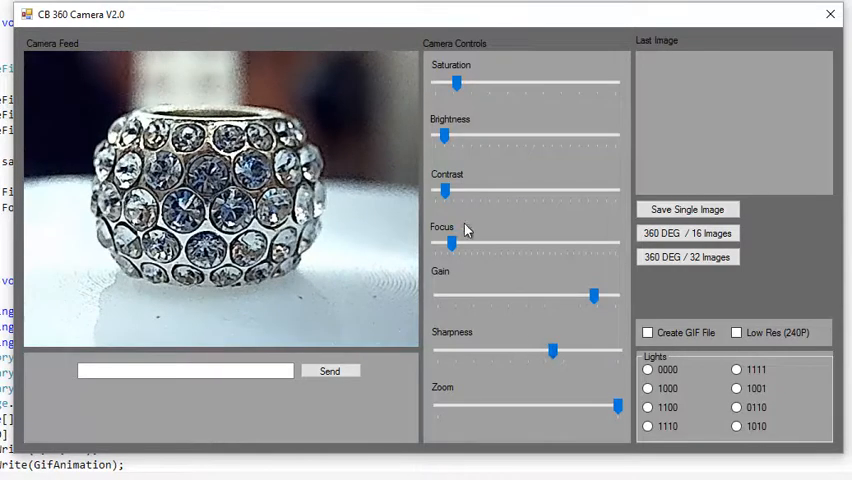
drag(446, 136, 504, 136)
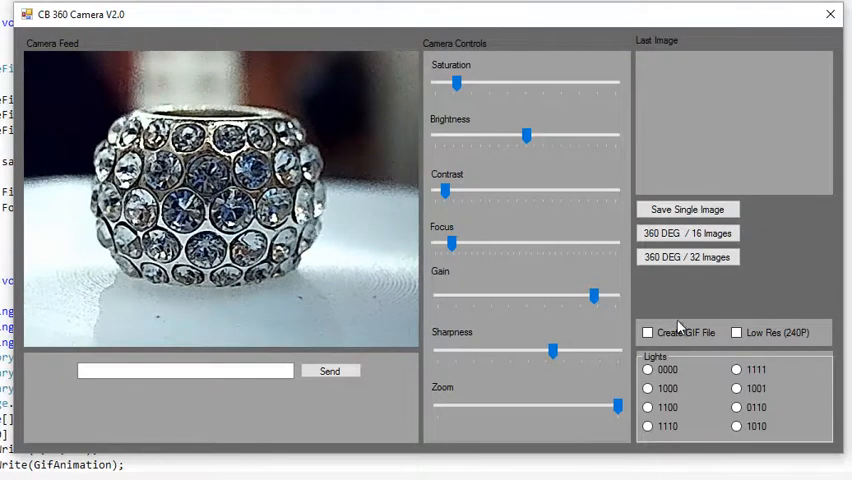
Try light patterns 1100 and 1111, then settle on lighting option 1010.
click(648, 368)
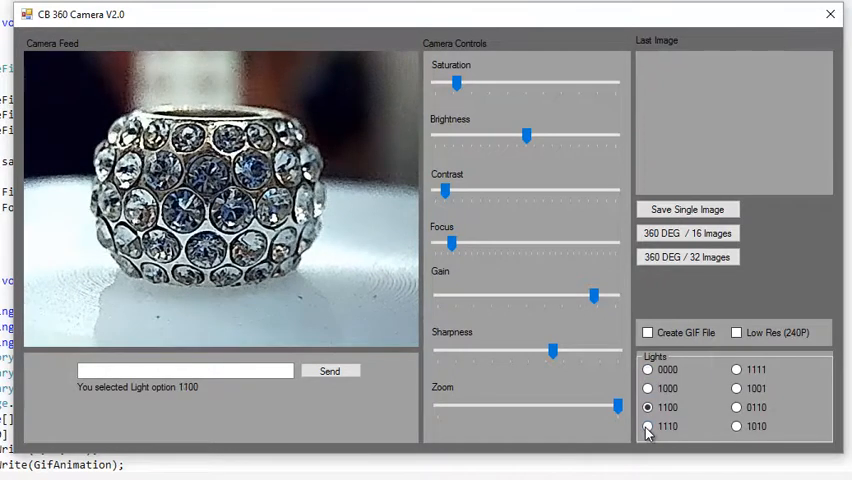
click(736, 368)
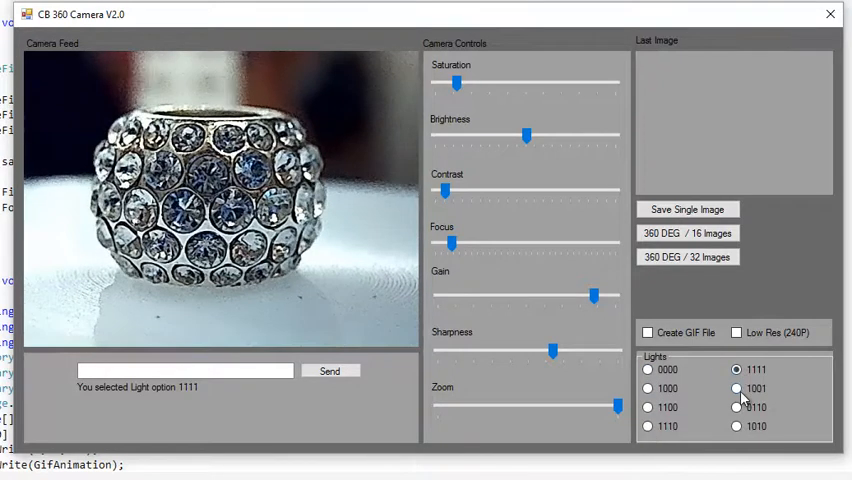
click(736, 408)
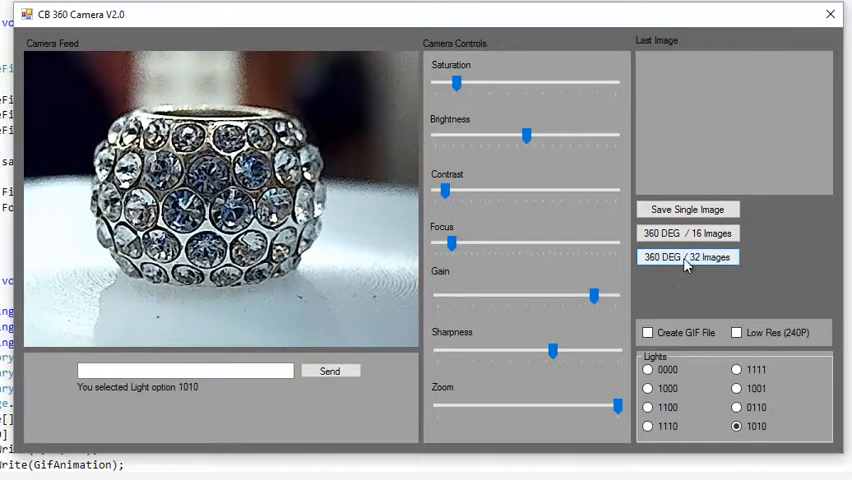
Start a 360 DEG / 16 Images capture saved as 12345_ into the Desktop temp folder.
click(648, 332)
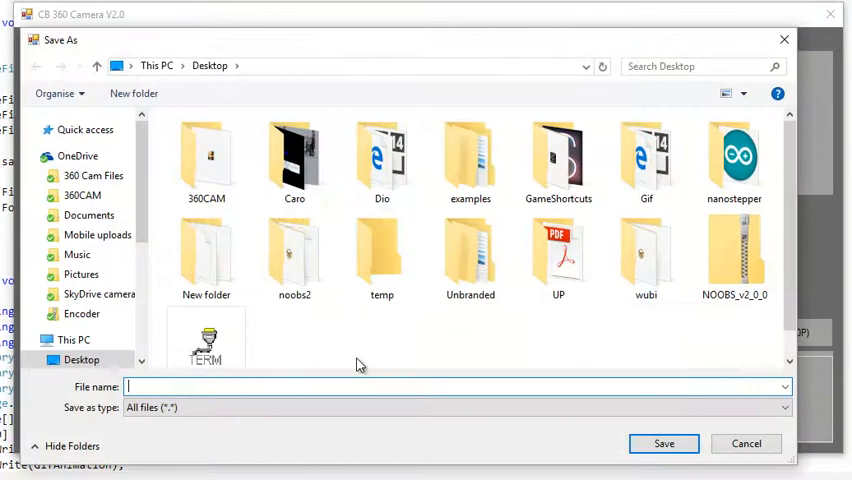
click(382, 256)
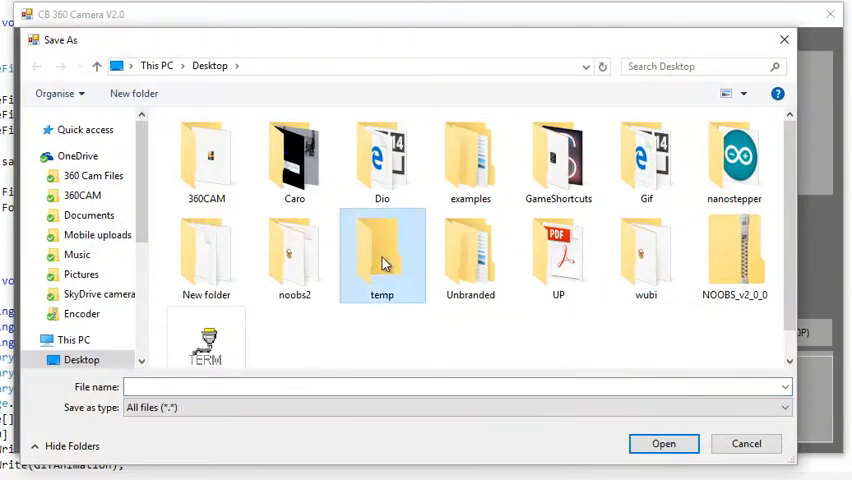
double_click(382, 250)
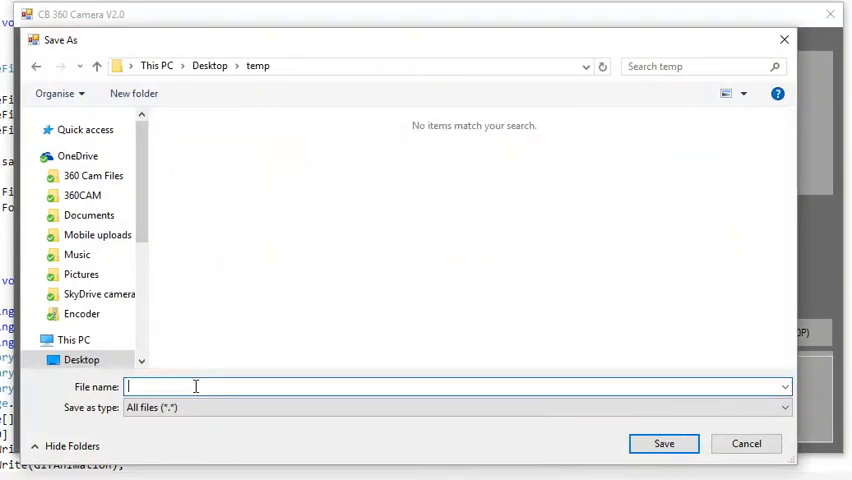
text(12345)
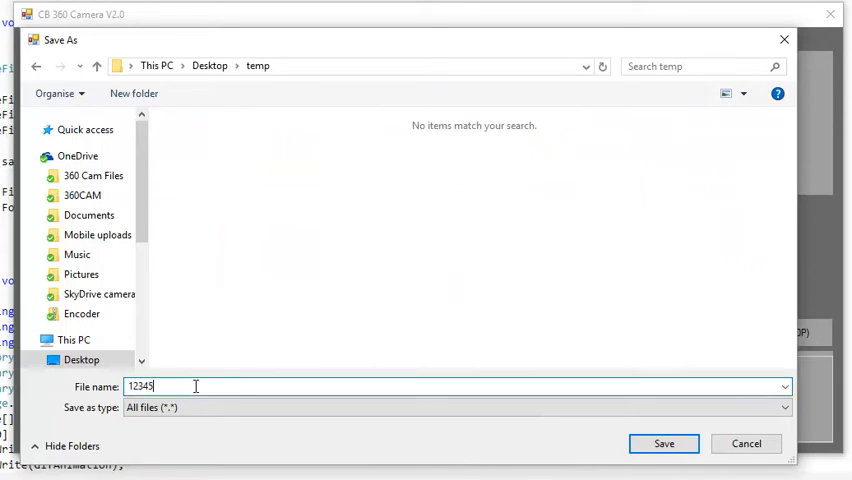
text(_)
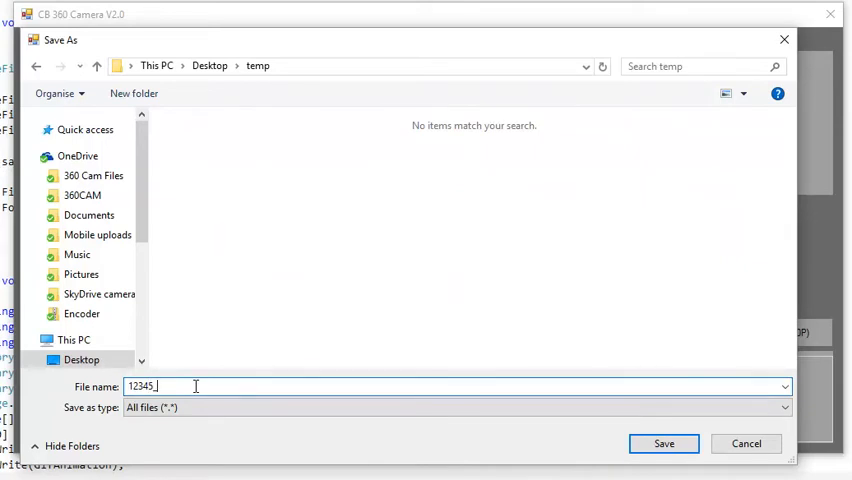
click(664, 444)
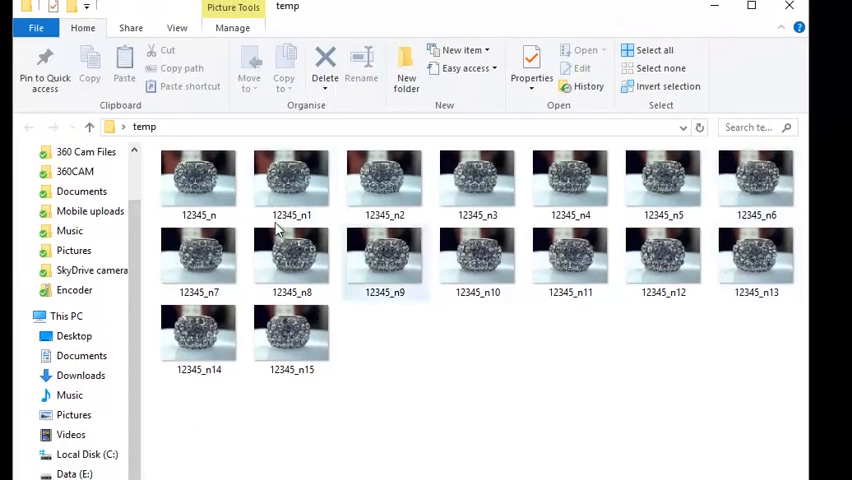
Open the first captured photo, 12345_n, from the temp folder in the photo viewer.
click(198, 180)
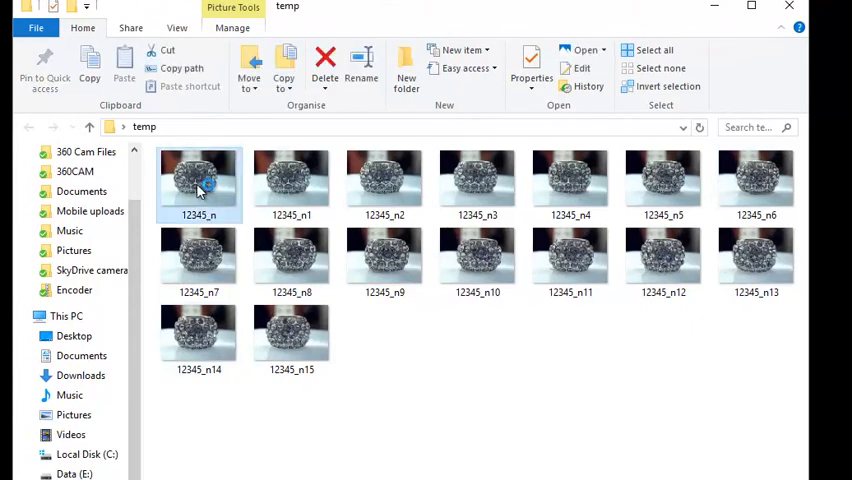
double_click(198, 178)
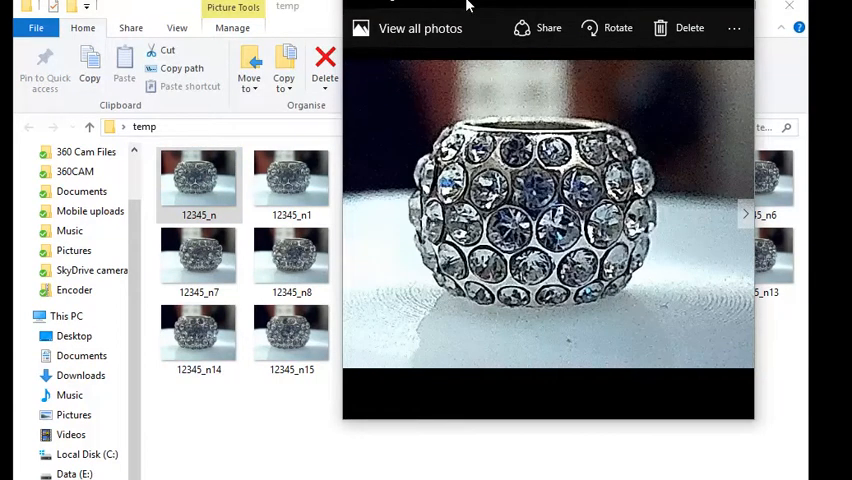